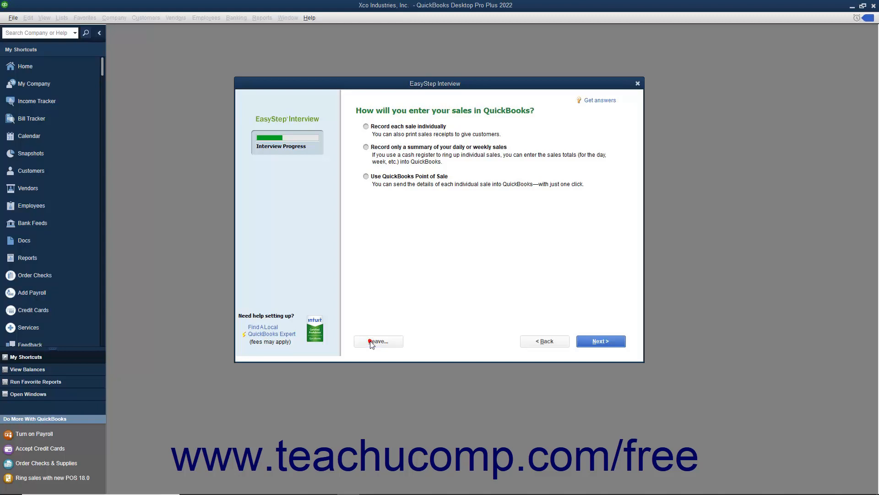
# Save and exit the Xco Industries EasyStep Interview, closing to No Company Open.
pyautogui.click(378, 340)
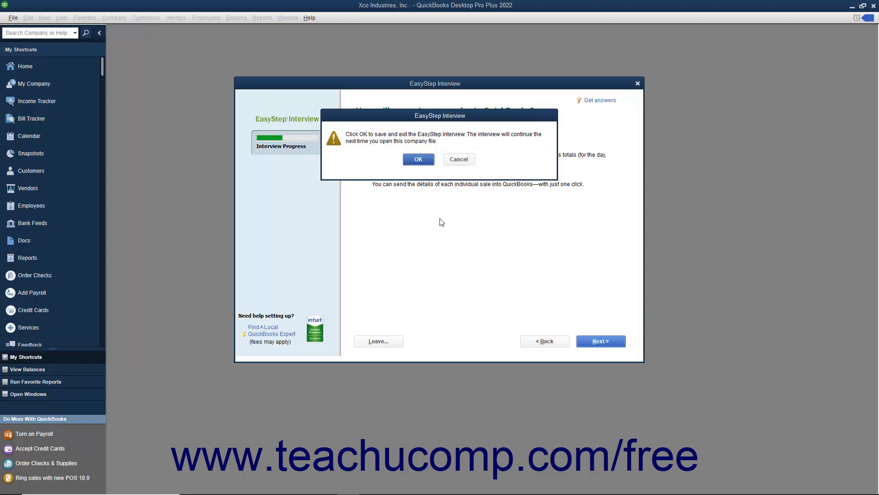
pyautogui.click(418, 159)
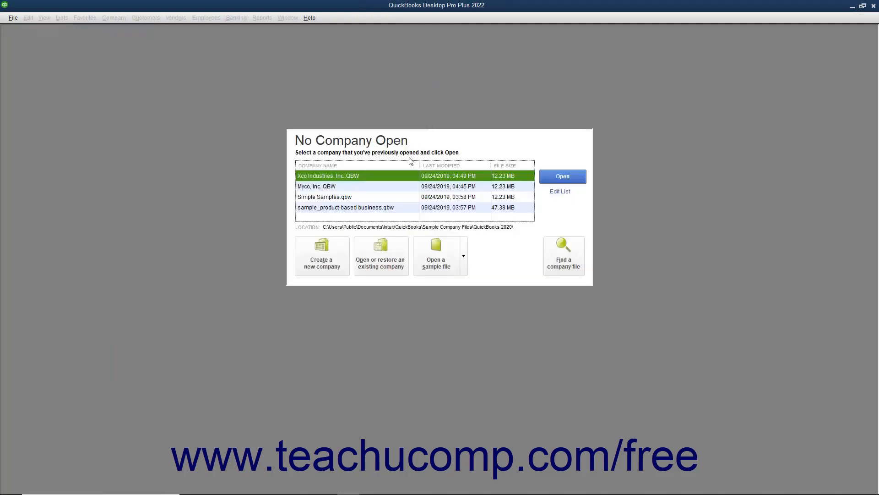
# Reopen Xco Industries, confirm the admin password setup, and dismiss the welcome-back notice.
pyautogui.click(388, 176)
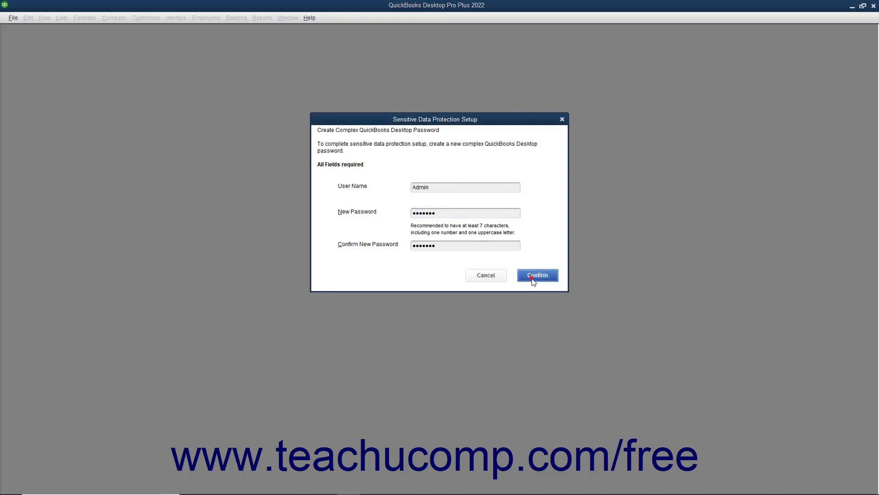
pyautogui.click(537, 275)
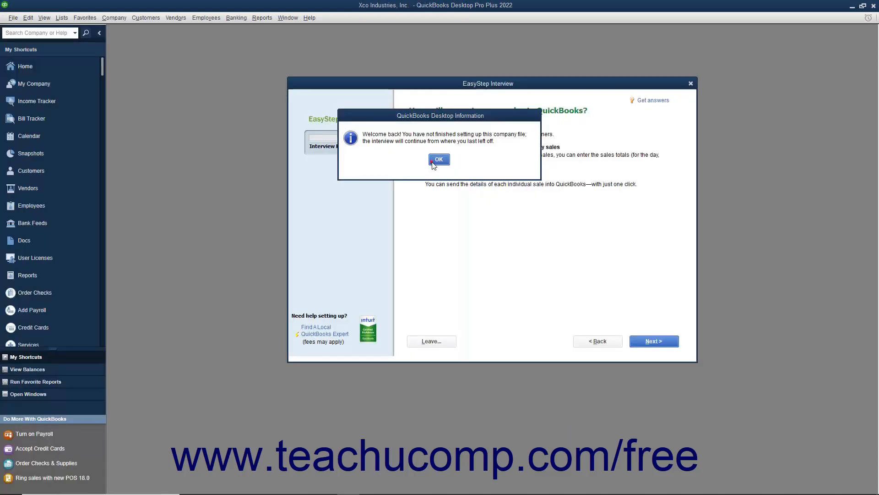
pyautogui.click(439, 160)
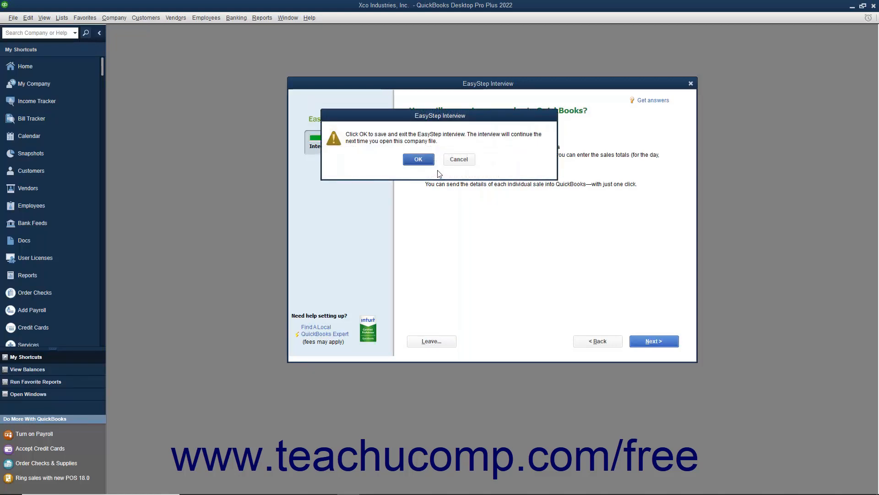
# Confirm saving the interview again and open the Myco, Inc. company file.
pyautogui.click(418, 159)
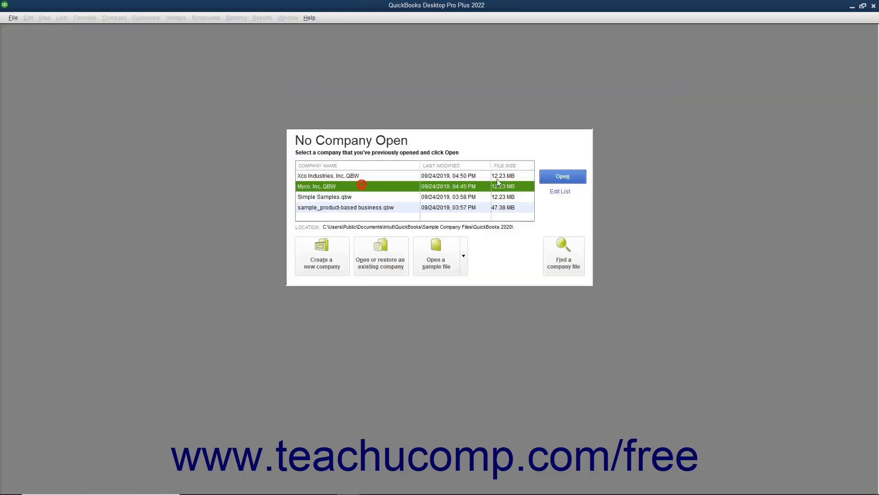
pyautogui.click(562, 176)
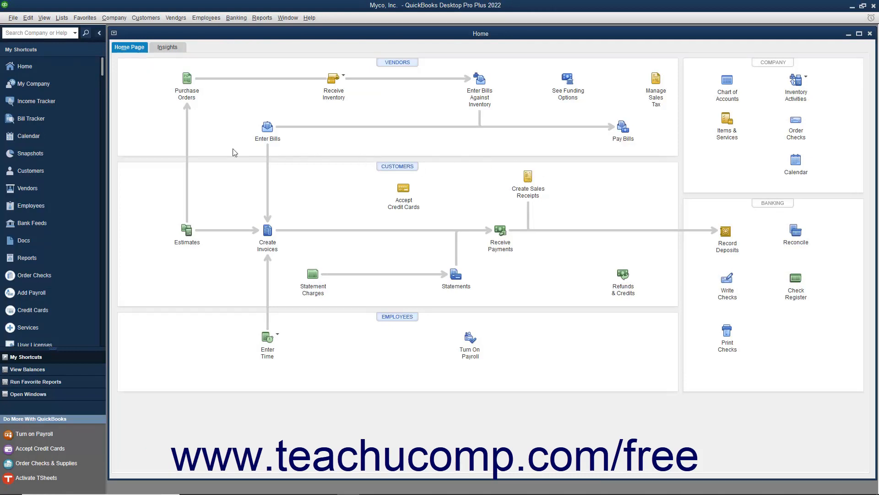
# In Preferences, set Bills company preference to bills due 30 days after receipt.
pyautogui.click(27, 17)
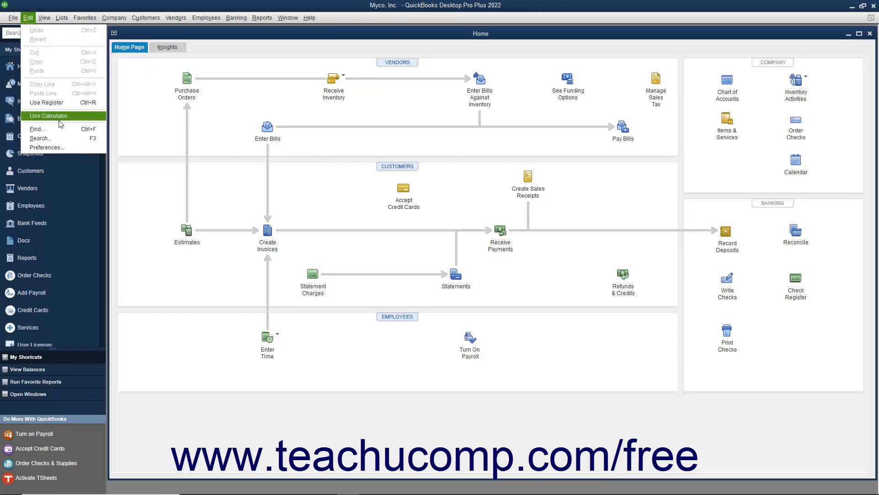
pyautogui.click(45, 147)
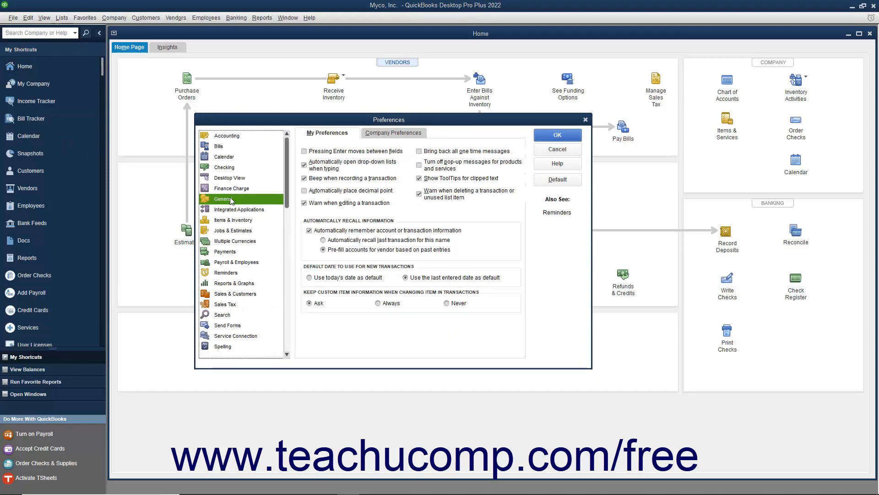
pyautogui.click(227, 135)
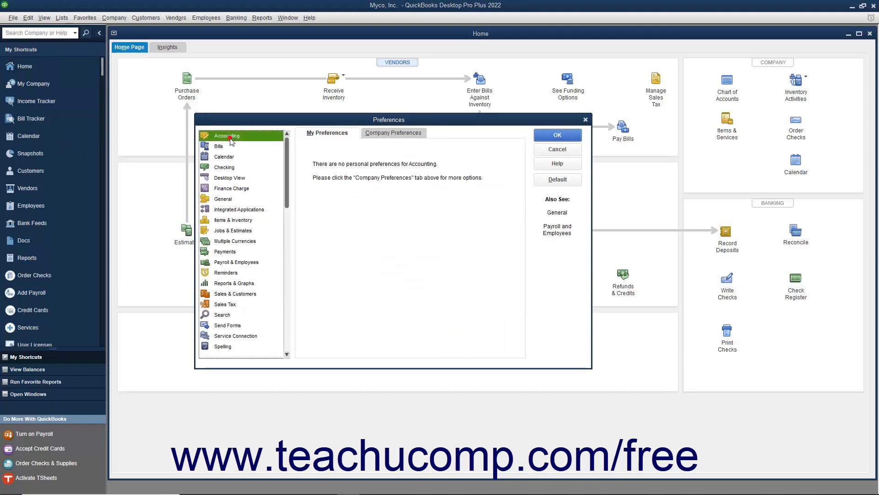
pyautogui.click(224, 156)
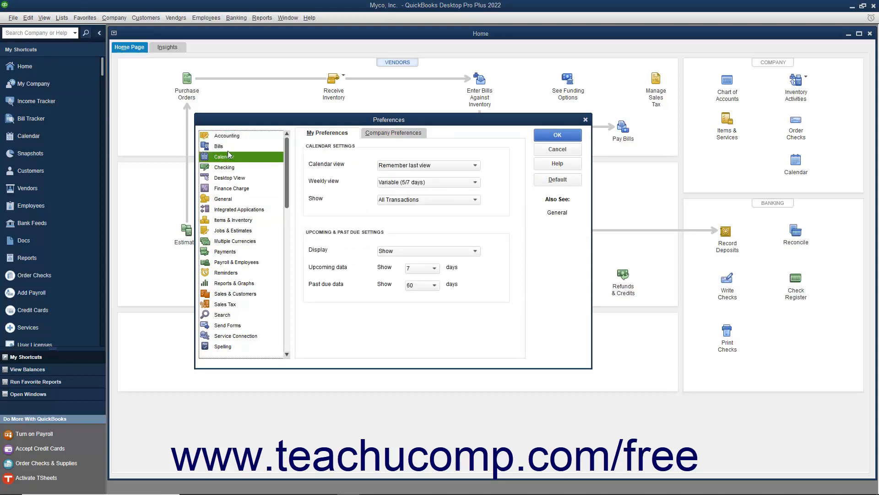
pyautogui.click(219, 146)
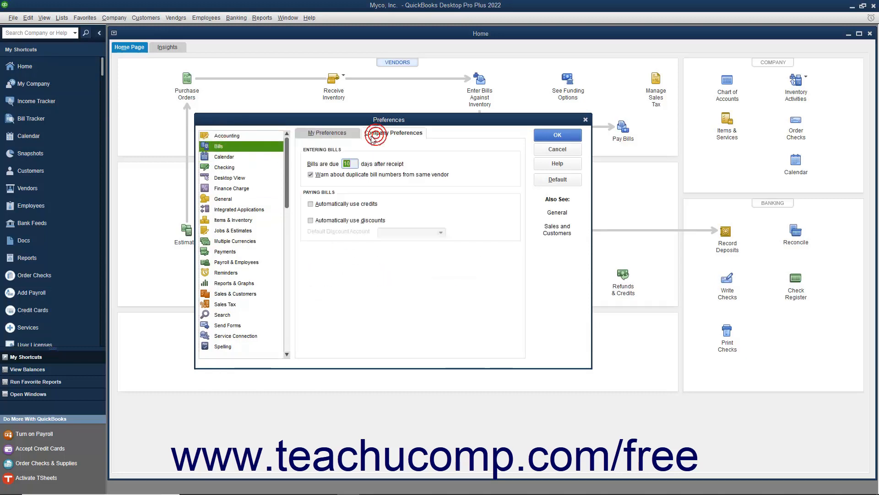
pyautogui.write('30')
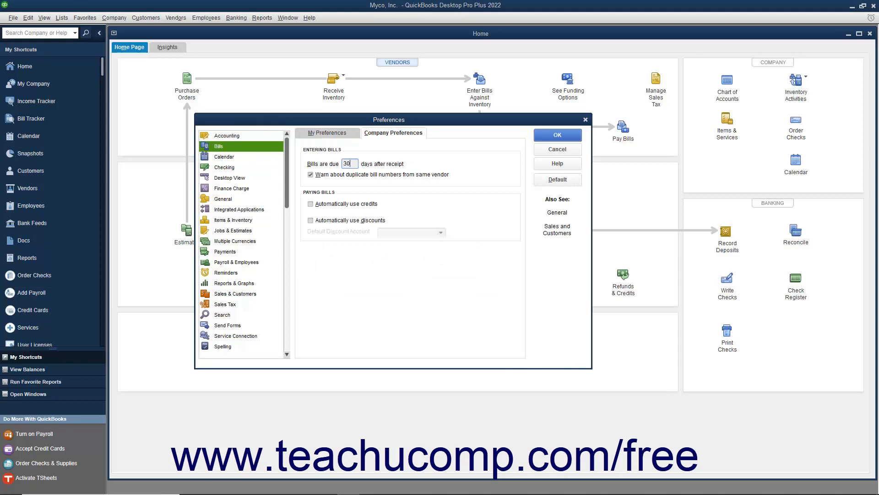